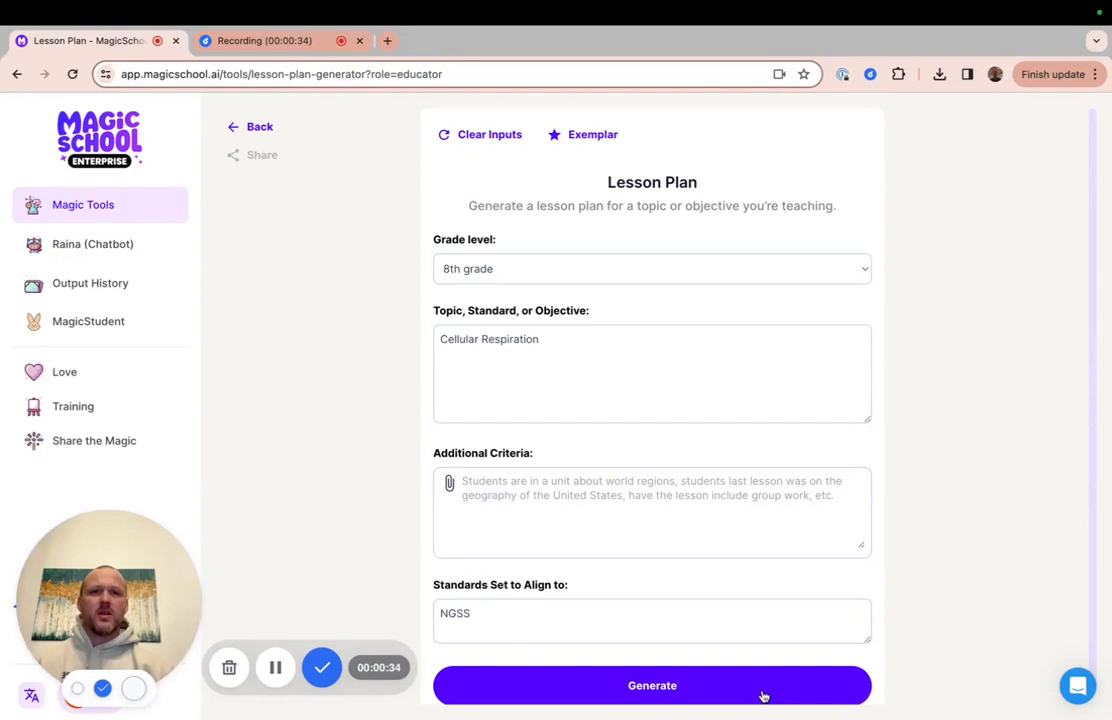
mouse_move(642, 327)
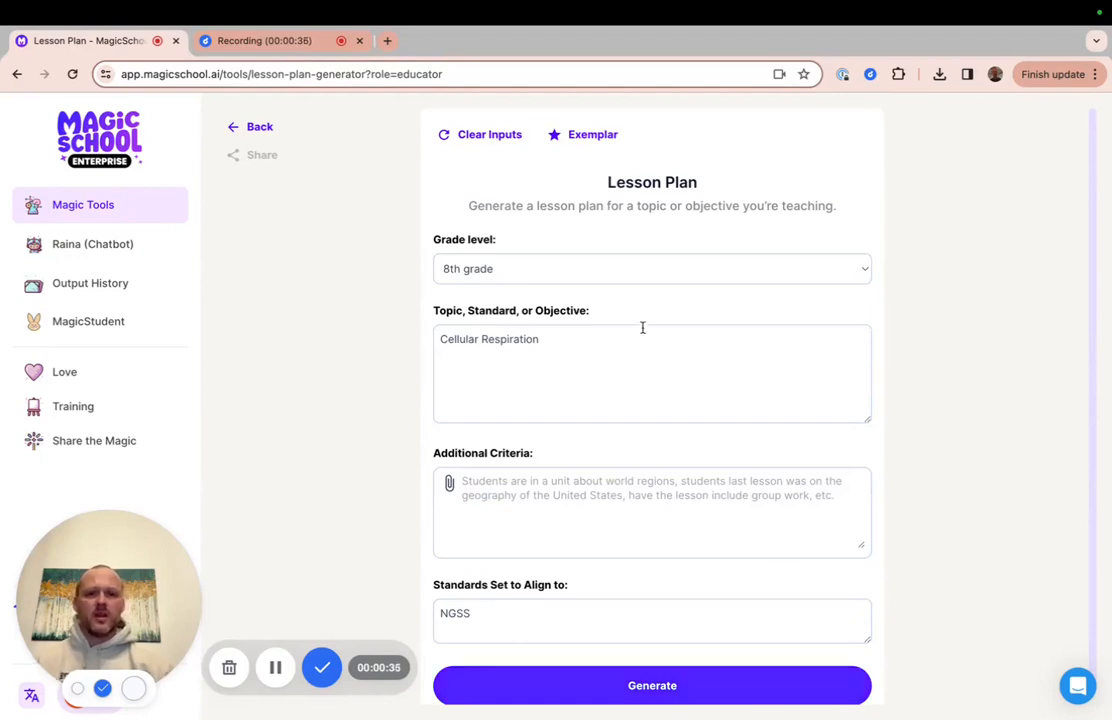
mouse_move(504, 355)
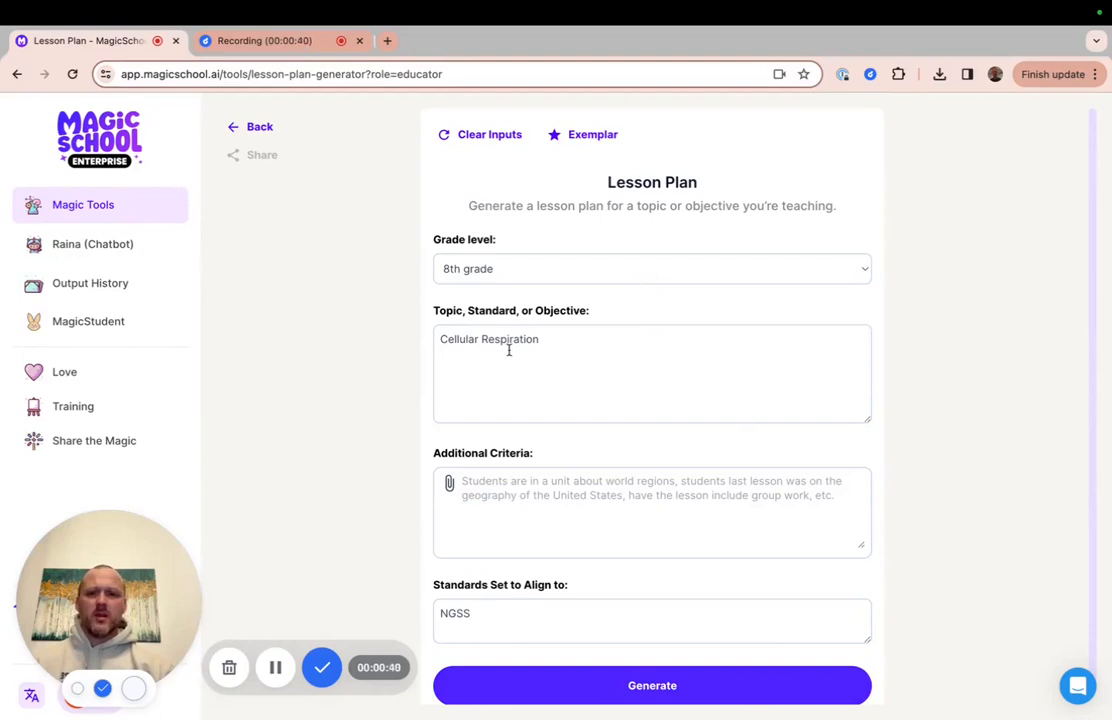
mouse_move(467, 488)
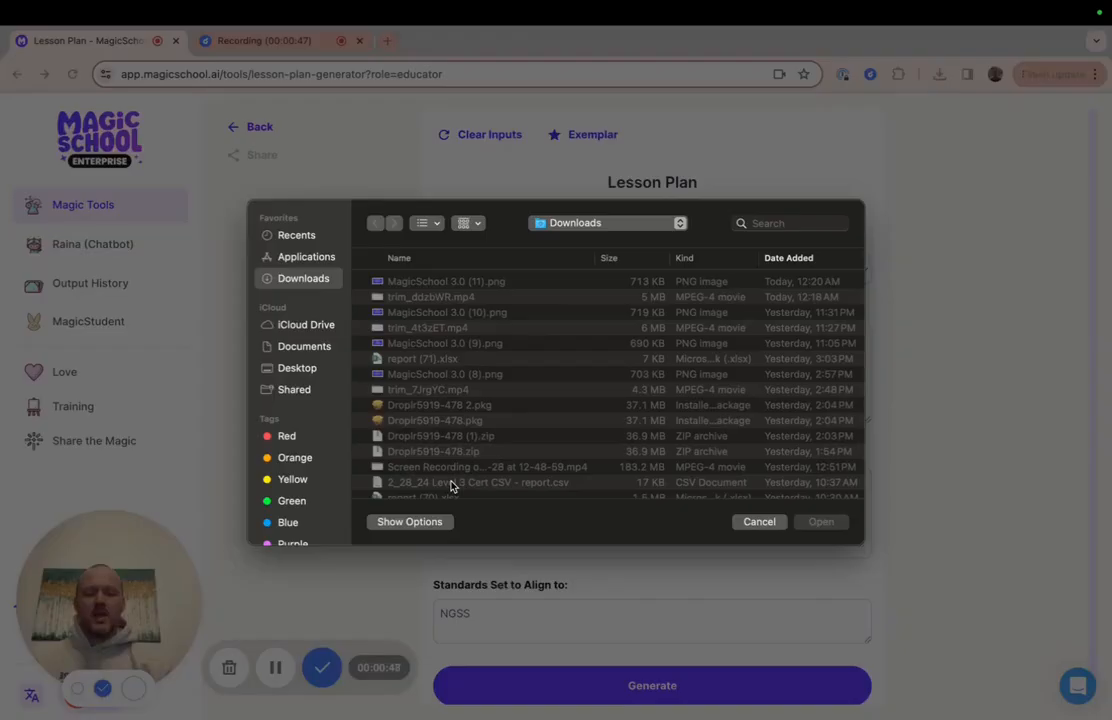
Attach 'CELLULAR RESPIRATION NOTES student.pdf' from Downloads as additional criteria and generate the 8th-grade plan.
scroll(down, 3)
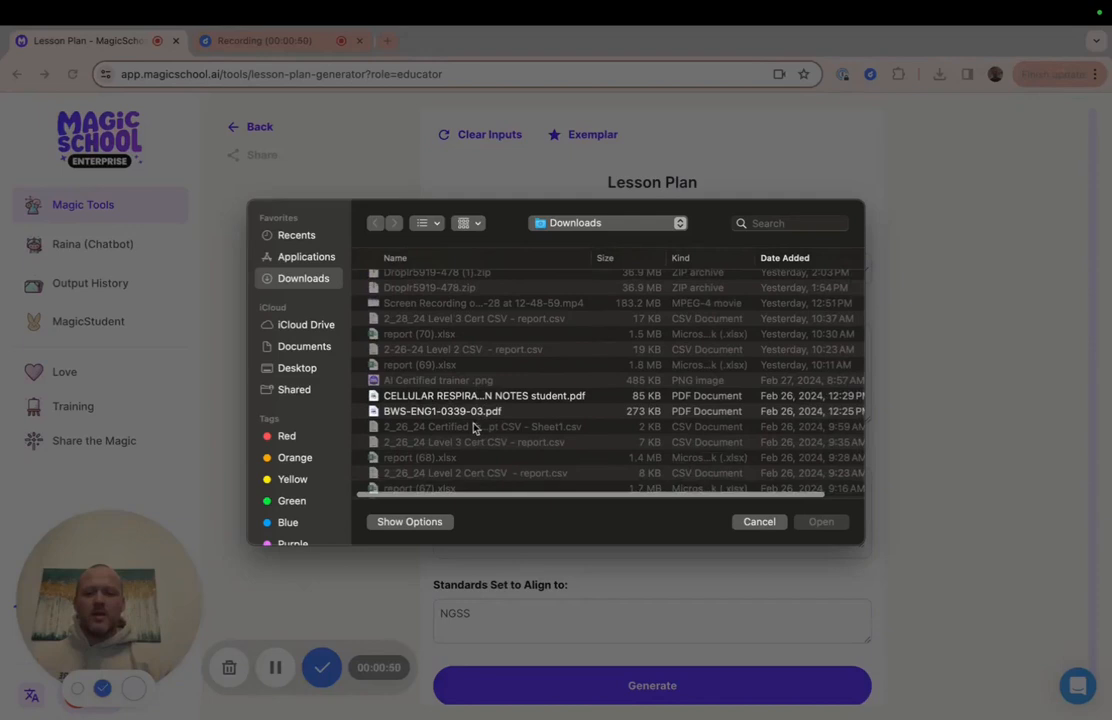
click(484, 395)
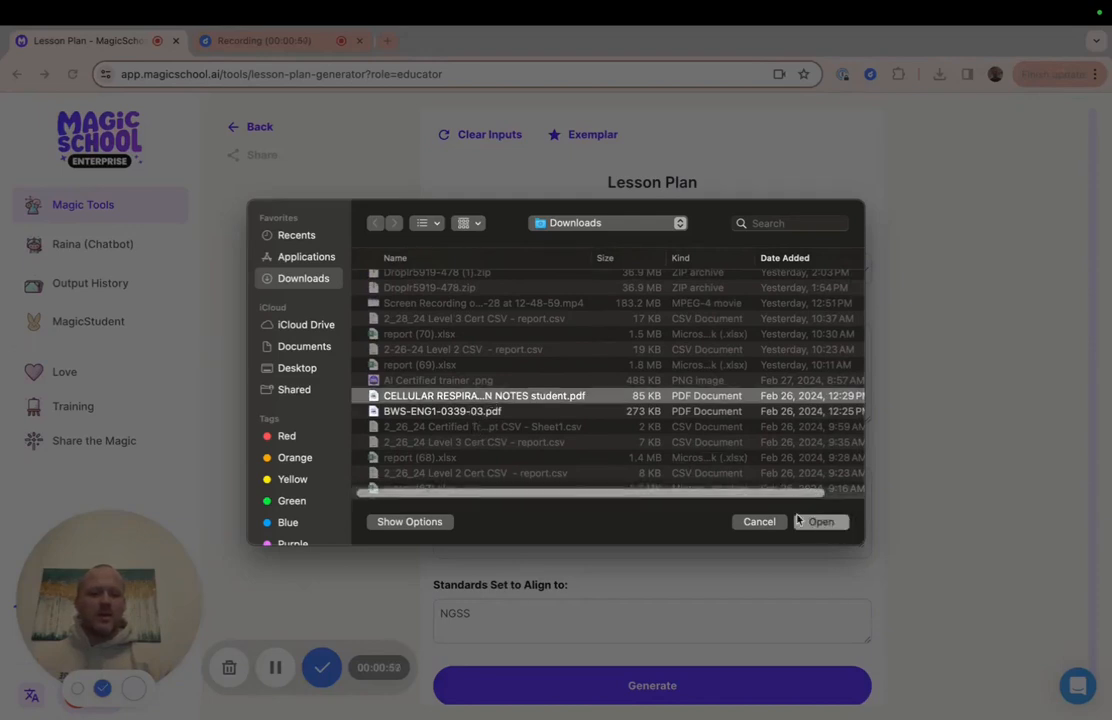
click(819, 521)
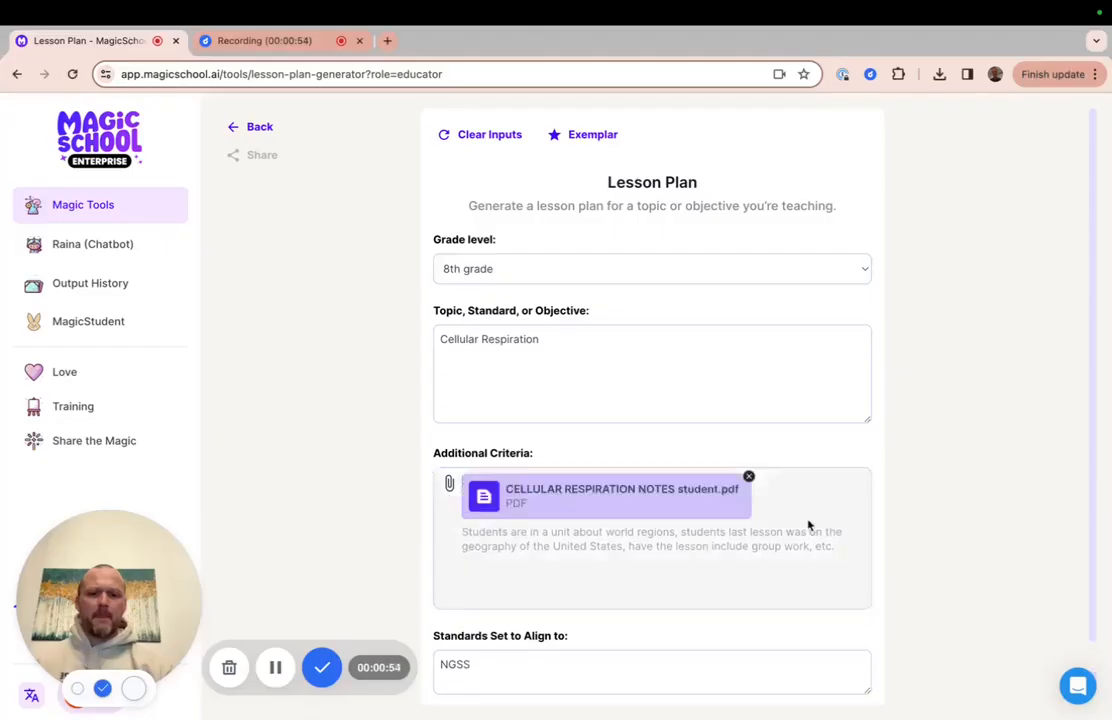
scroll(down, 3)
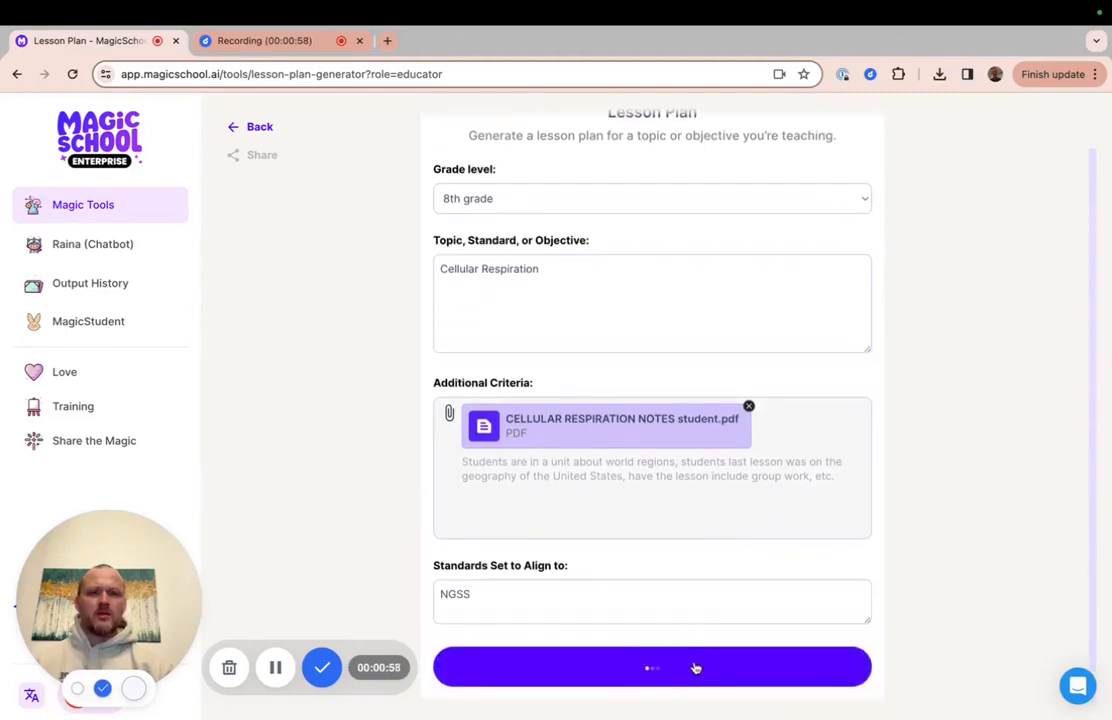
click(652, 667)
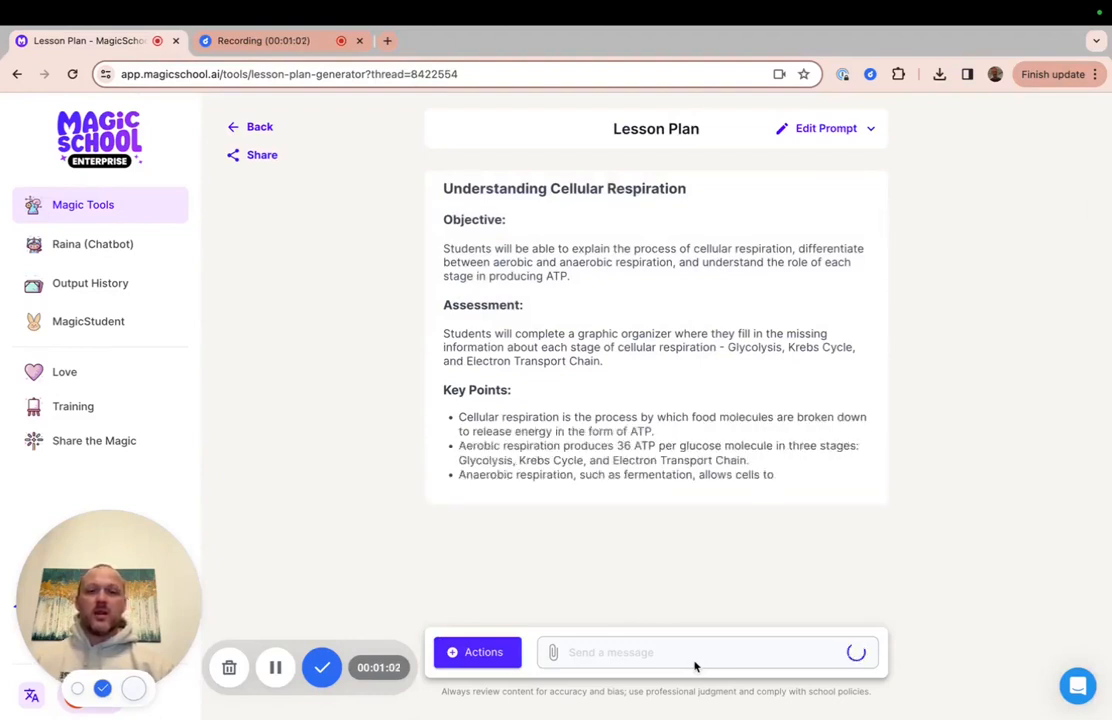
Scroll through the generated plan to the extension activity, homework and NGSS Standards Addressed.
scroll(down, 3)
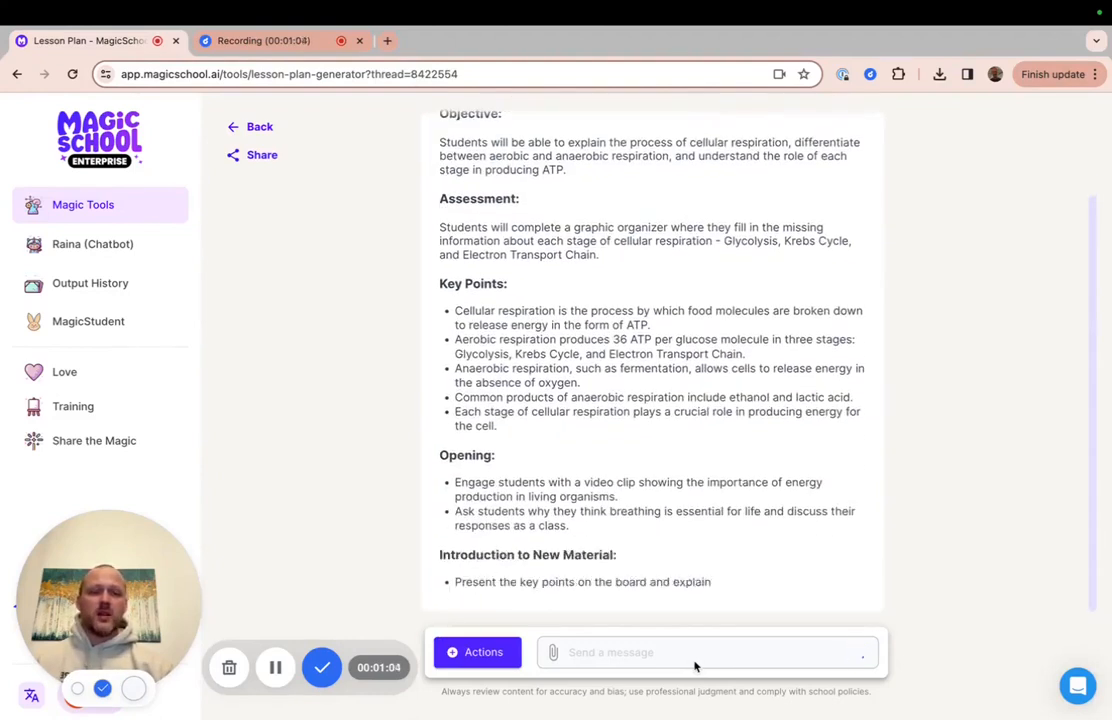
scroll(down, 3)
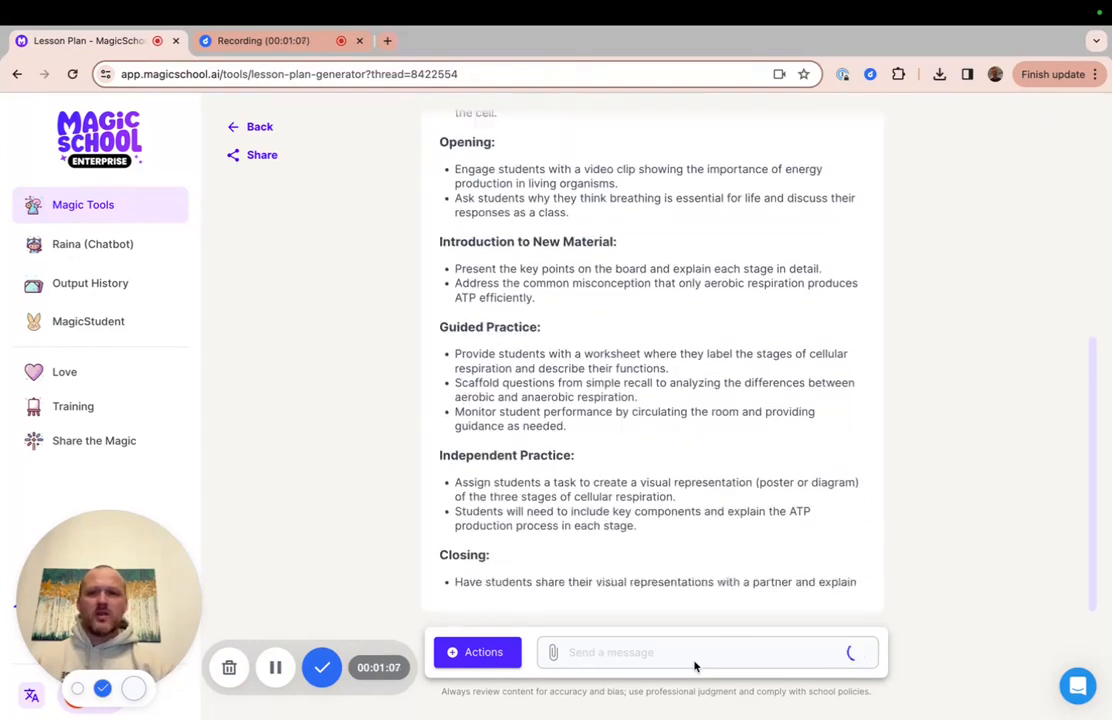
scroll(down, 3)
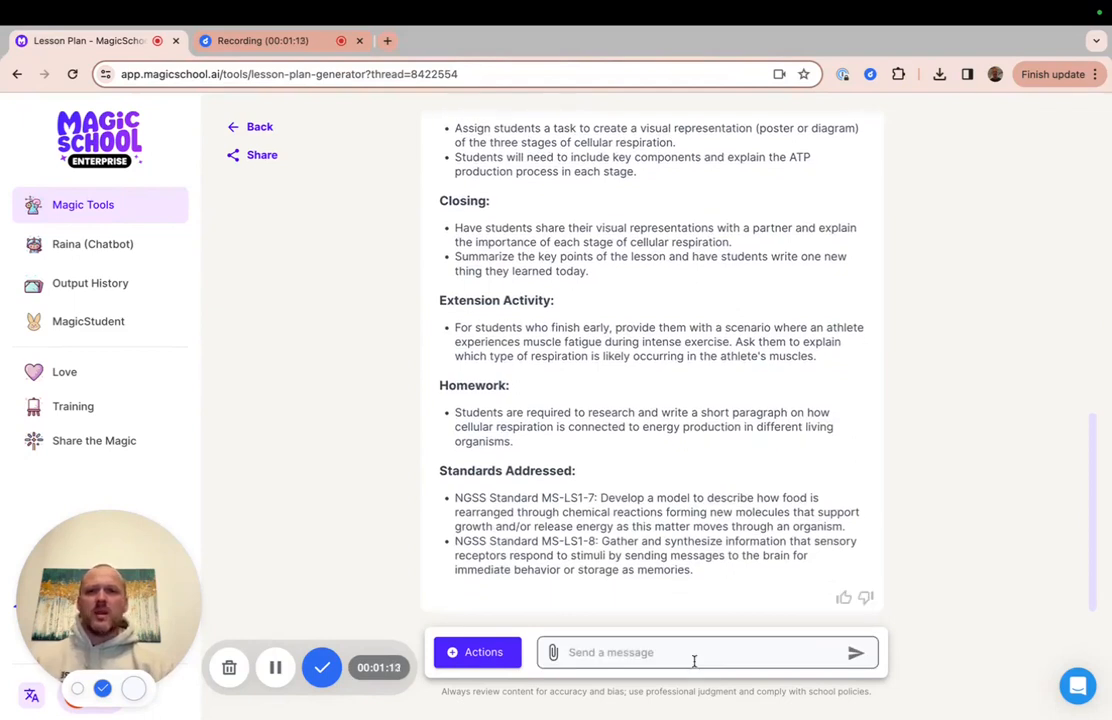
scroll(down, 3)
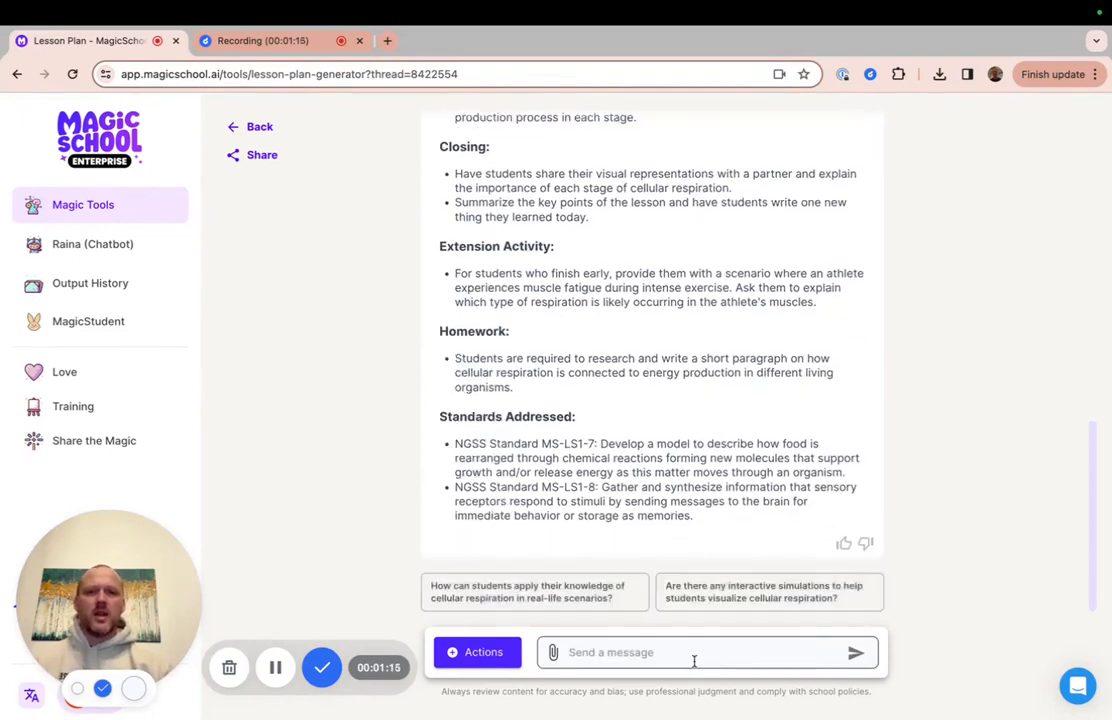